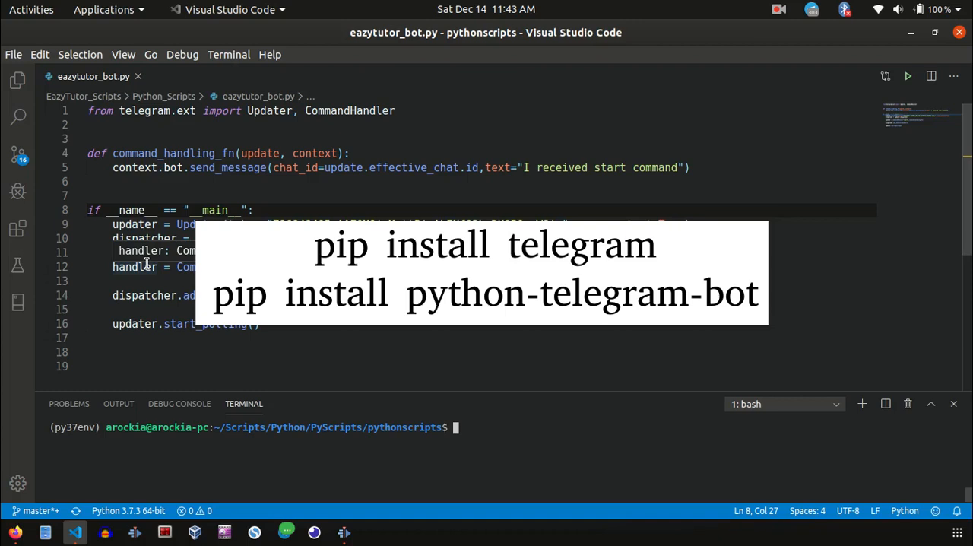
Install the python-telegram-bot package with pip in the terminal.
{"action": "type", "text": "pip"}
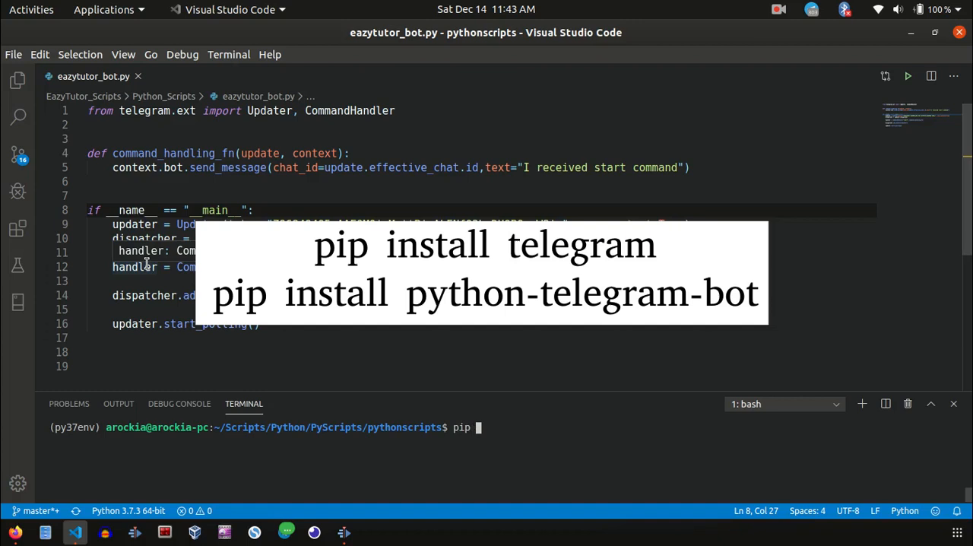
{"action": "type", "text": "install"}
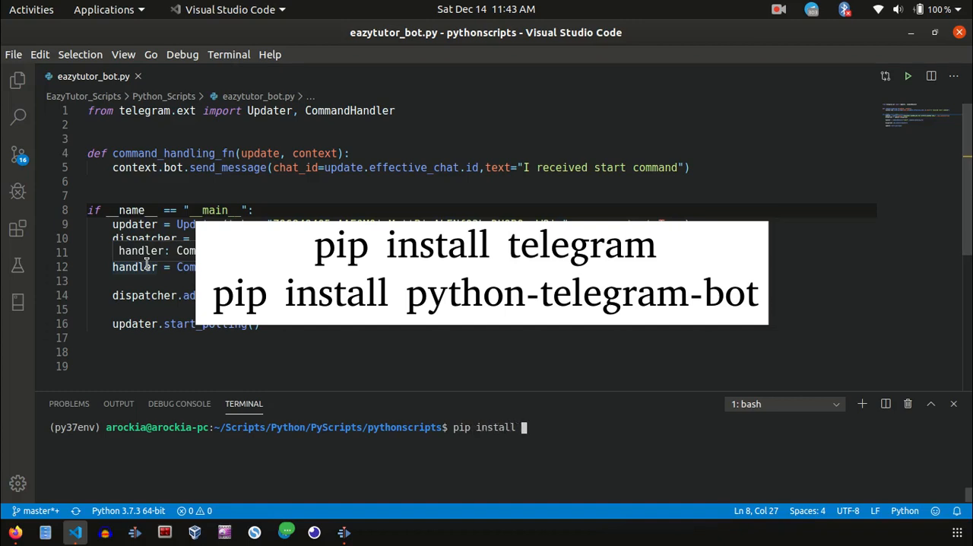
{"action": "type", "text": "telegram"}
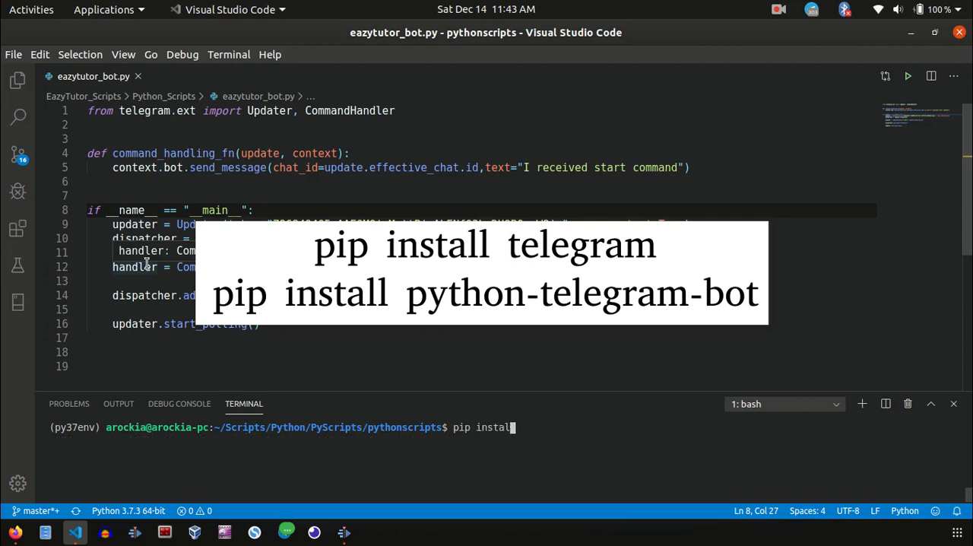
{"action": "type", "text": "python"}
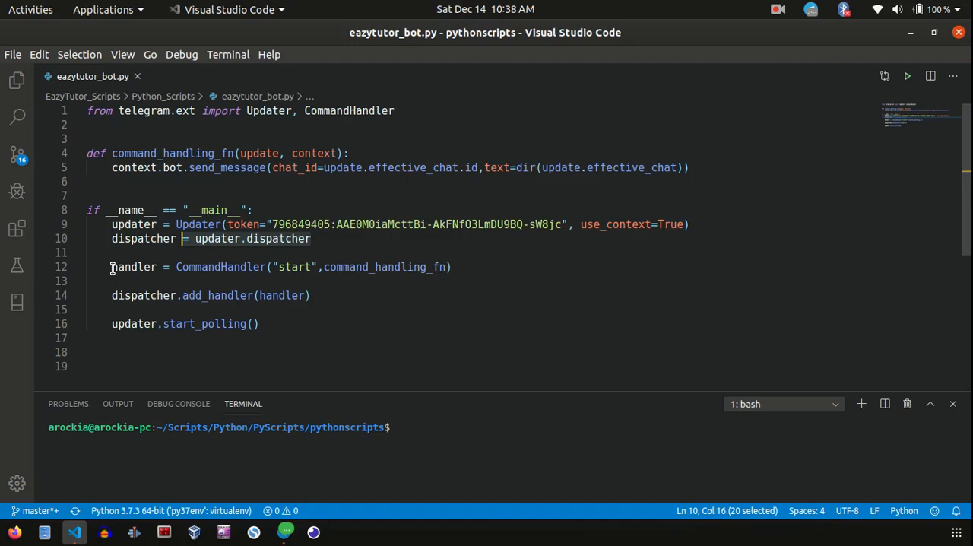
{"action": "mouse_move", "coordinate": [337, 268]}
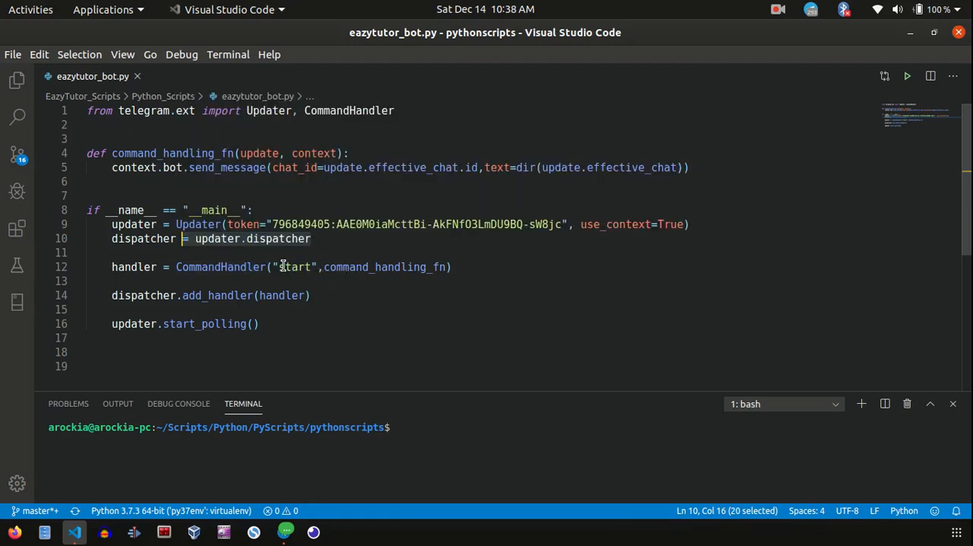
Review the start handler's command name, update and context parameters, and update.effective_chat.id.
{"action": "double_click", "coordinate": [292, 268]}
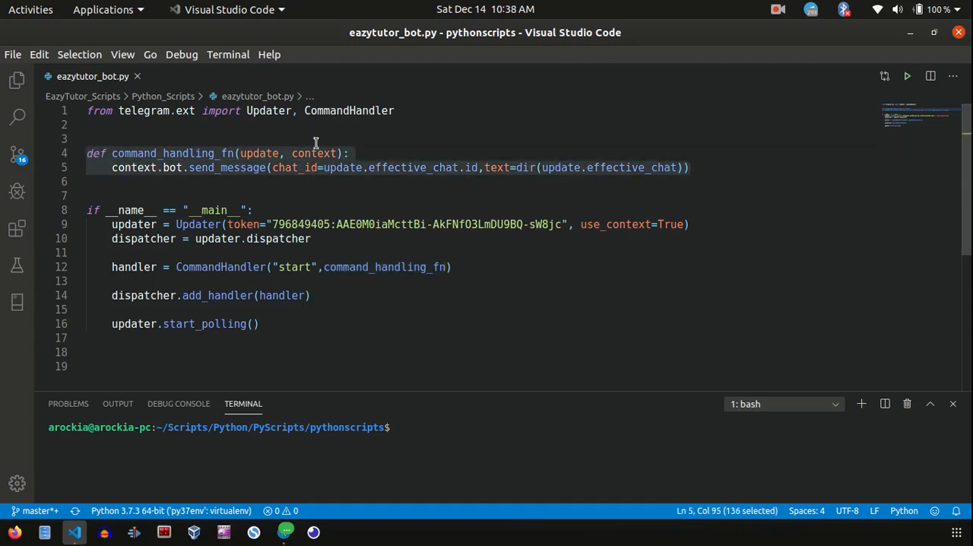
{"action": "left_click", "coordinate": [325, 152]}
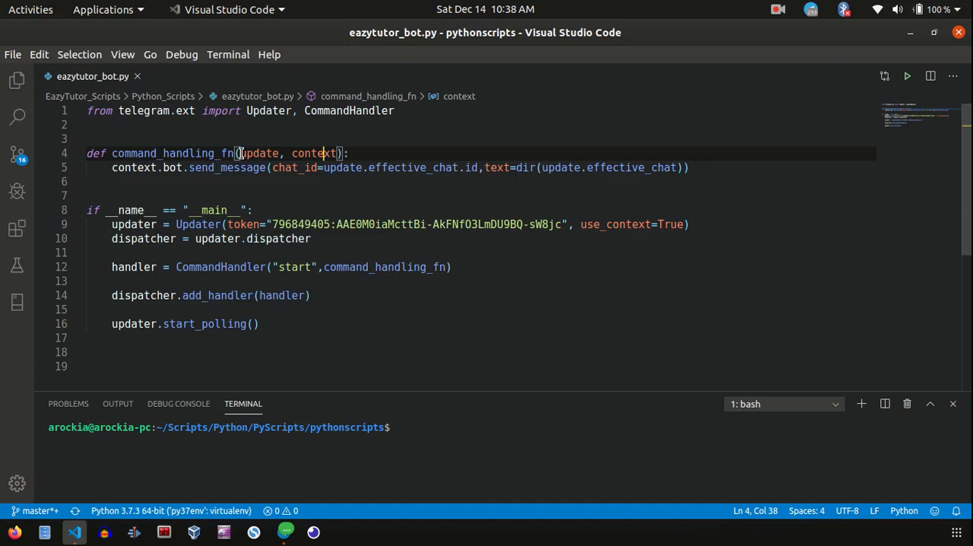
{"action": "double_click", "coordinate": [258, 152]}
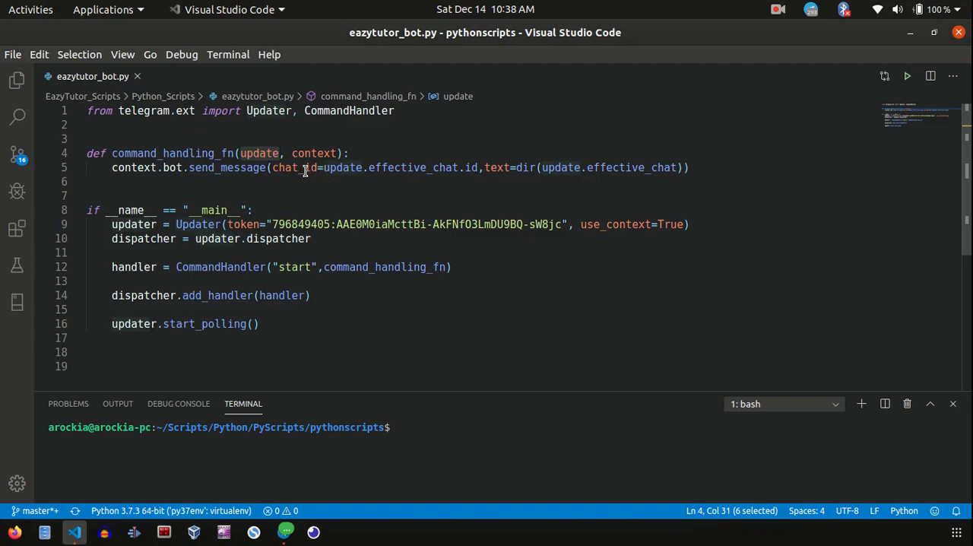
{"action": "left_click", "coordinate": [112, 167]}
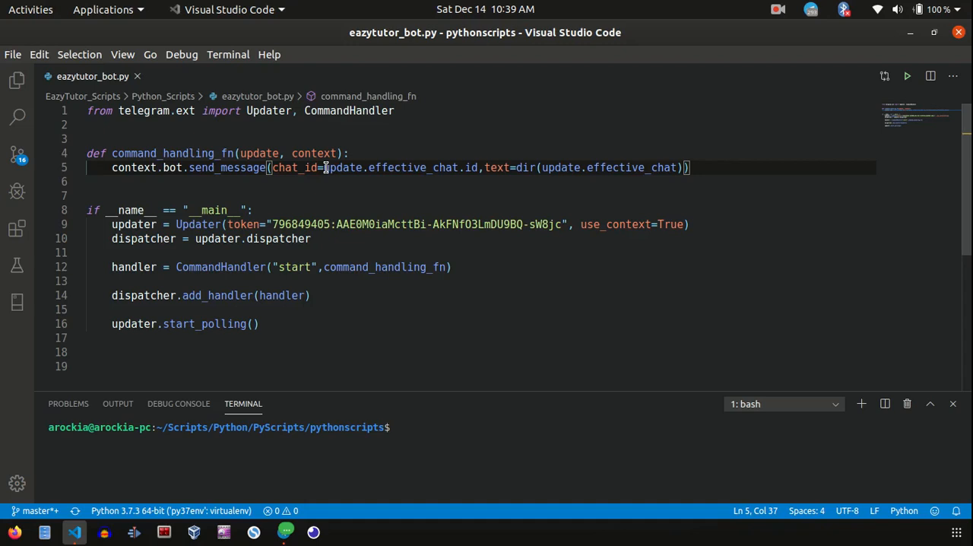
{"action": "left_click_drag", "start_coordinate": [323, 168], "coordinate": [481, 168]}
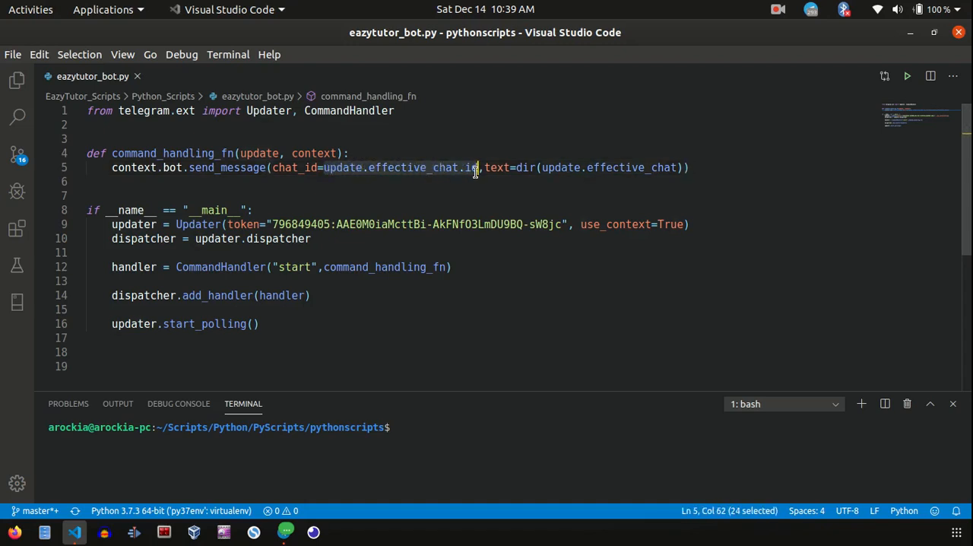
{"action": "mouse_move", "coordinate": [453, 187]}
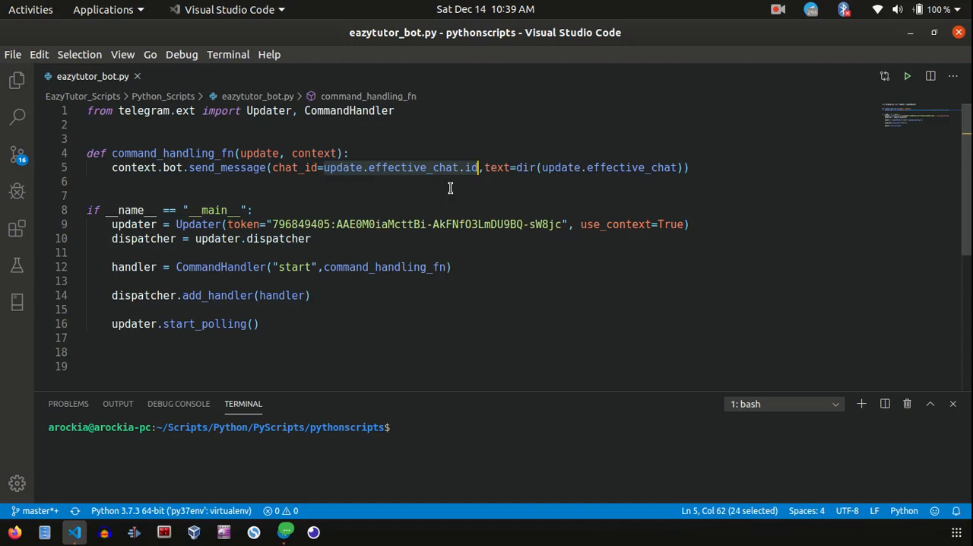
{"action": "mouse_move", "coordinate": [449, 189]}
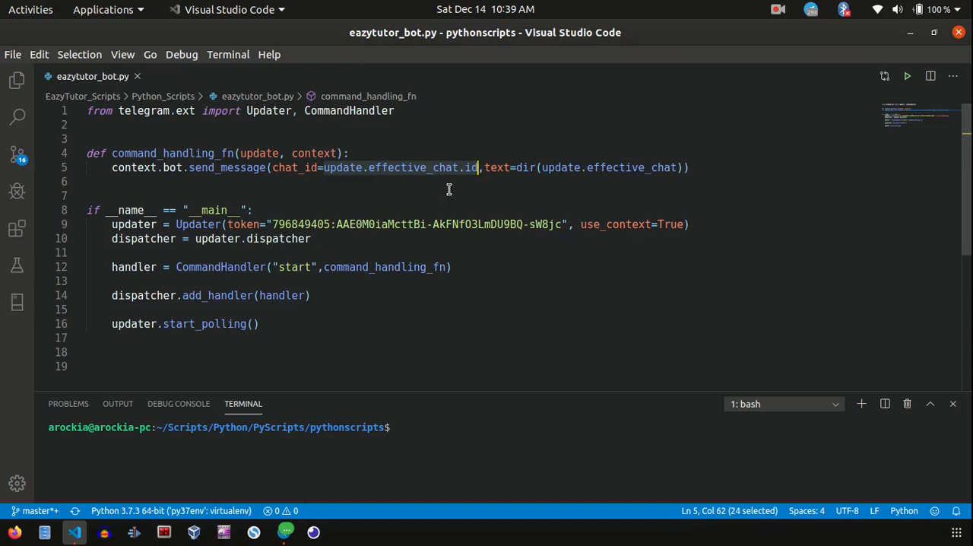
{"action": "mouse_move", "coordinate": [249, 164]}
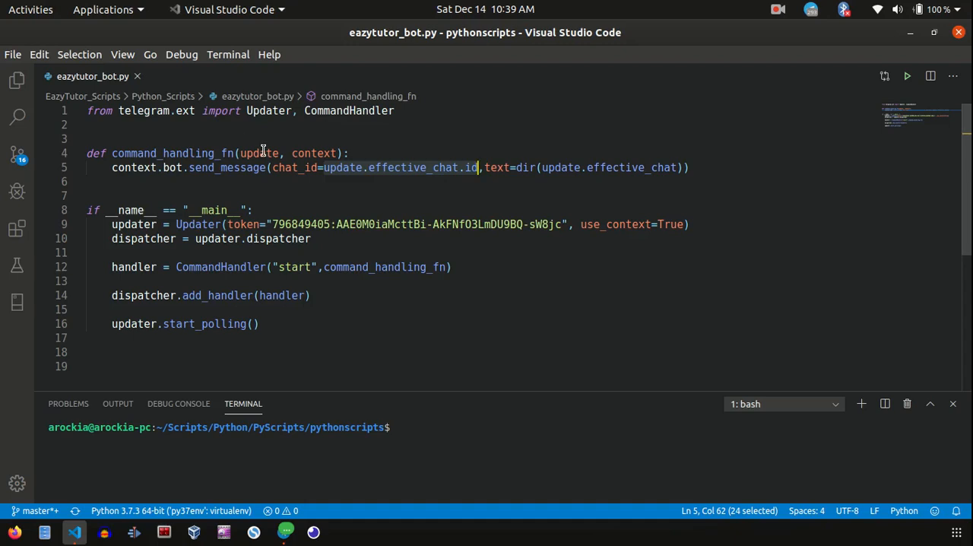
{"action": "mouse_move", "coordinate": [544, 182]}
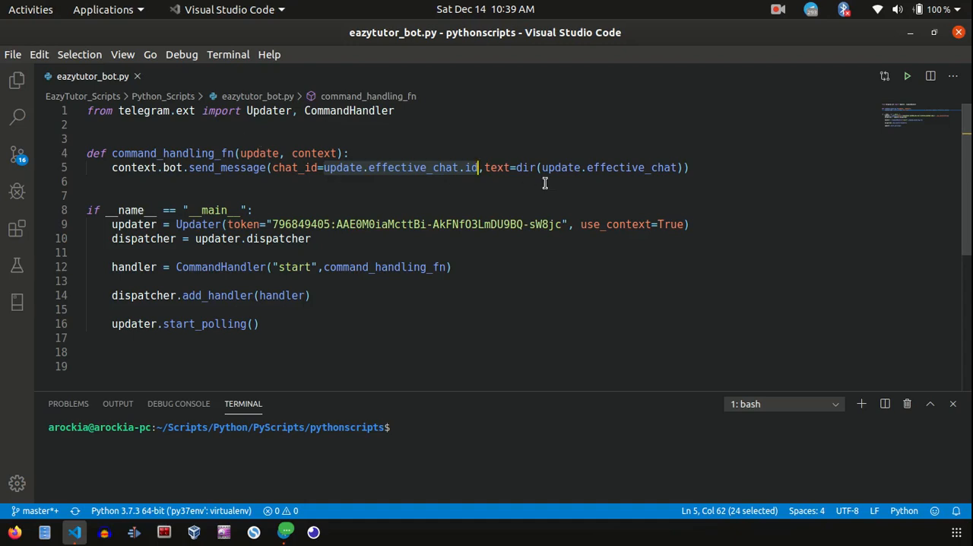
{"action": "mouse_move", "coordinate": [703, 176]}
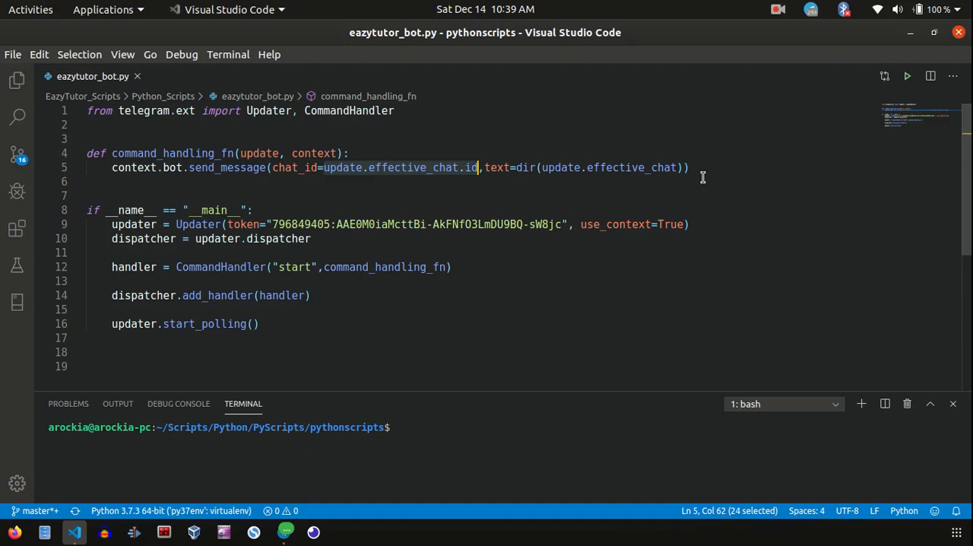
{"action": "mouse_move", "coordinate": [684, 167]}
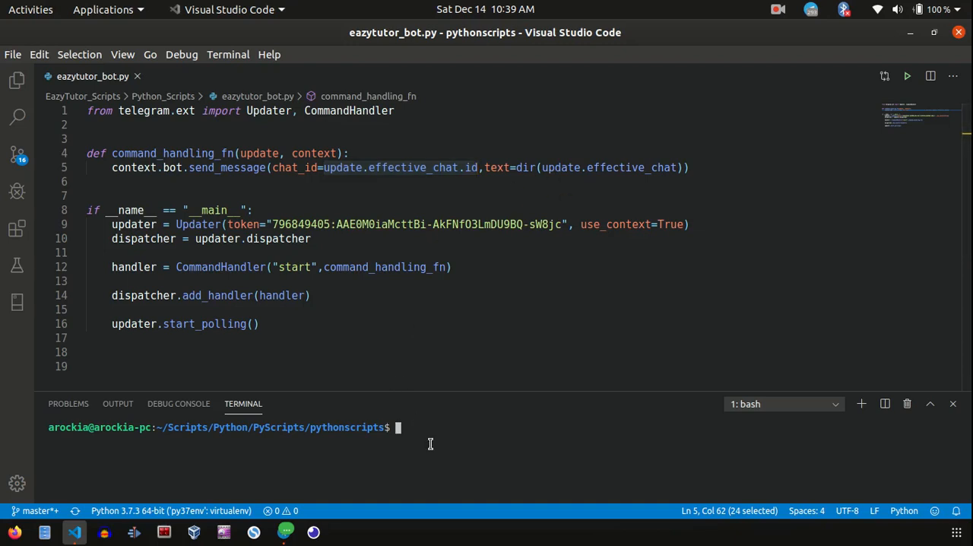
Activate py37env, cd into EazyTutor_Scripts/Python_Scripts, and run python eazytutor_bot.py.
{"action": "type", "text": "p"}
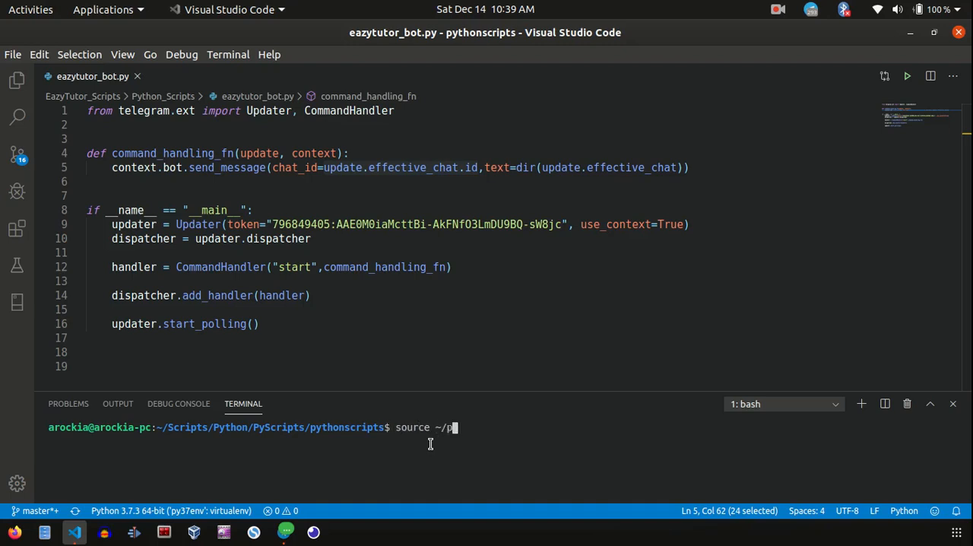
{"action": "type", "text": "y37env/bin/at"}
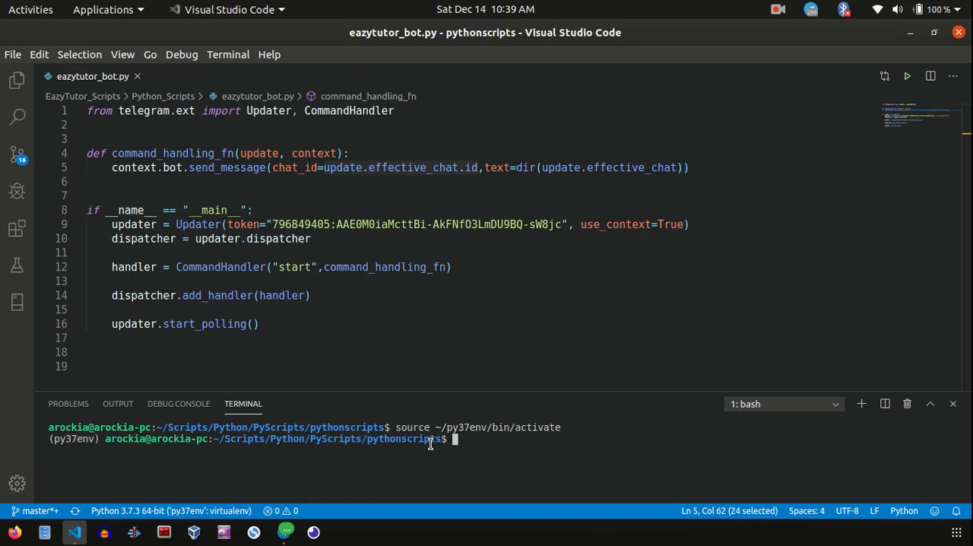
{"action": "type", "text": "pytho"}
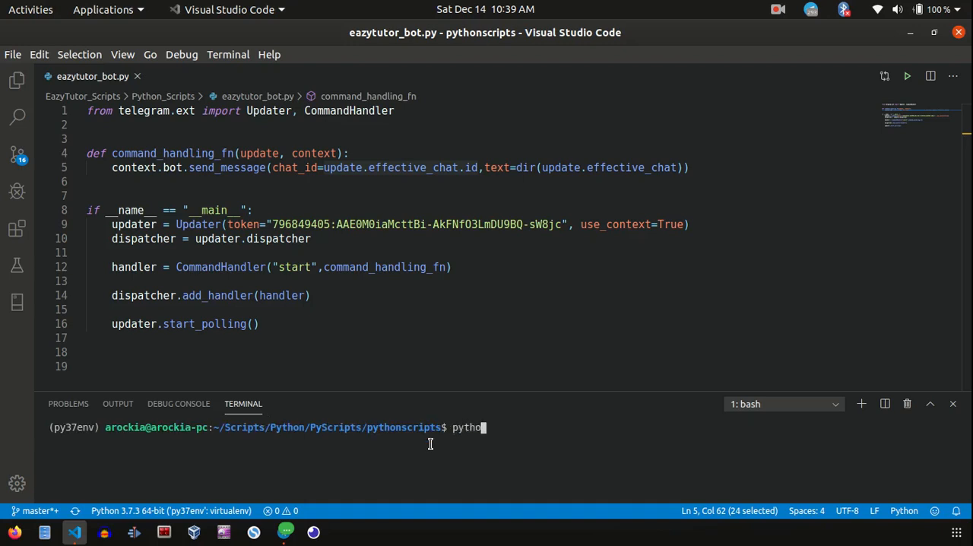
{"action": "type", "text": "cd EazyTutor_Scripts/"}
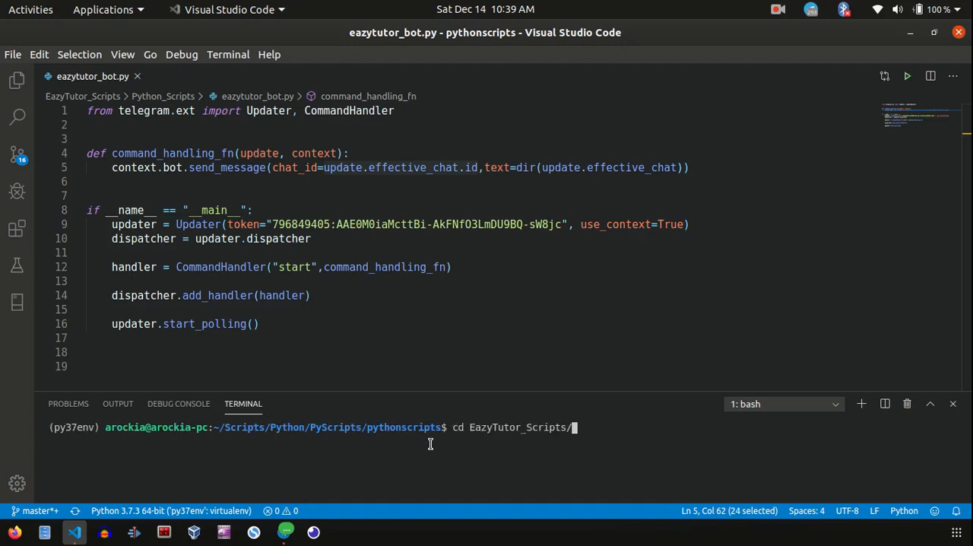
{"action": "type", "text": "pythonscripts/EazyTutor_Scripts$ python"}
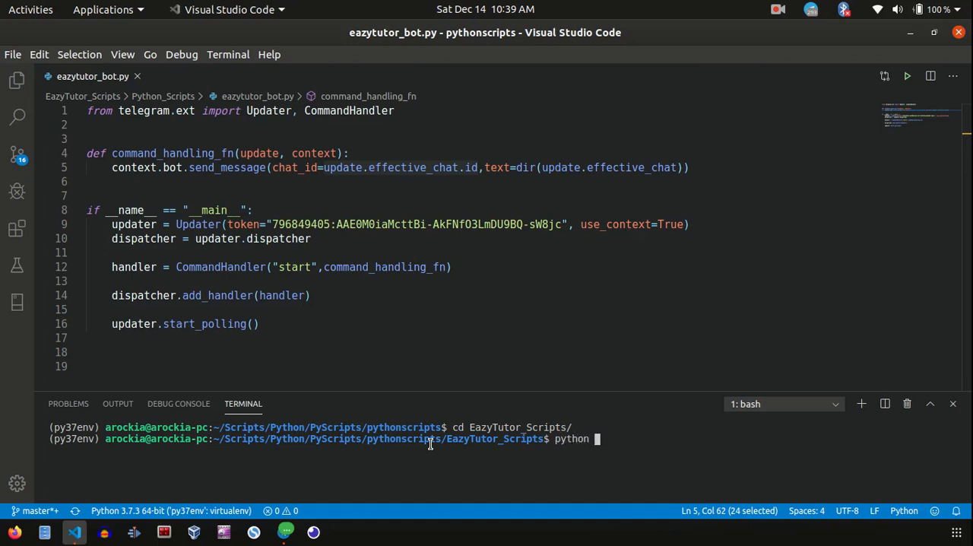
{"action": "type", "text": "eazytutor_bot.py"}
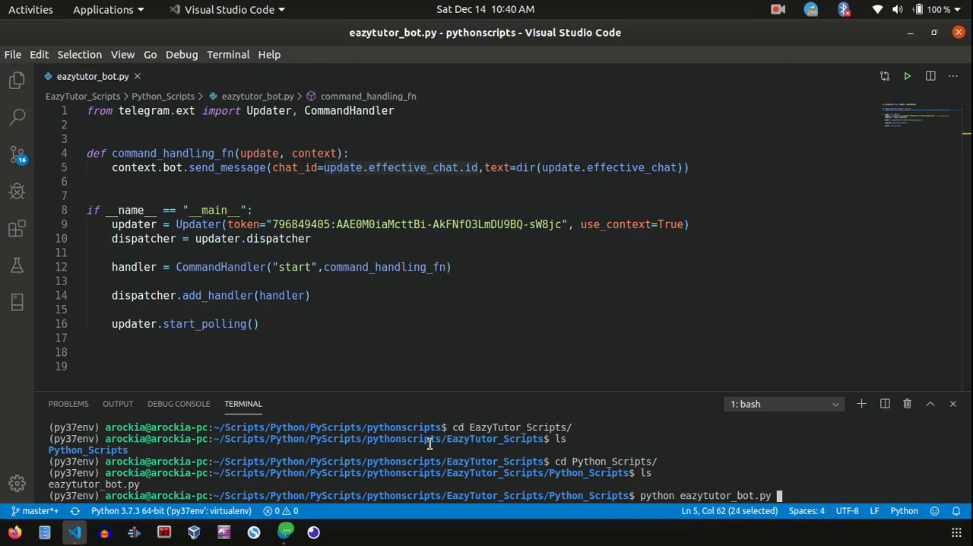
{"action": "key", "text": "Return"}
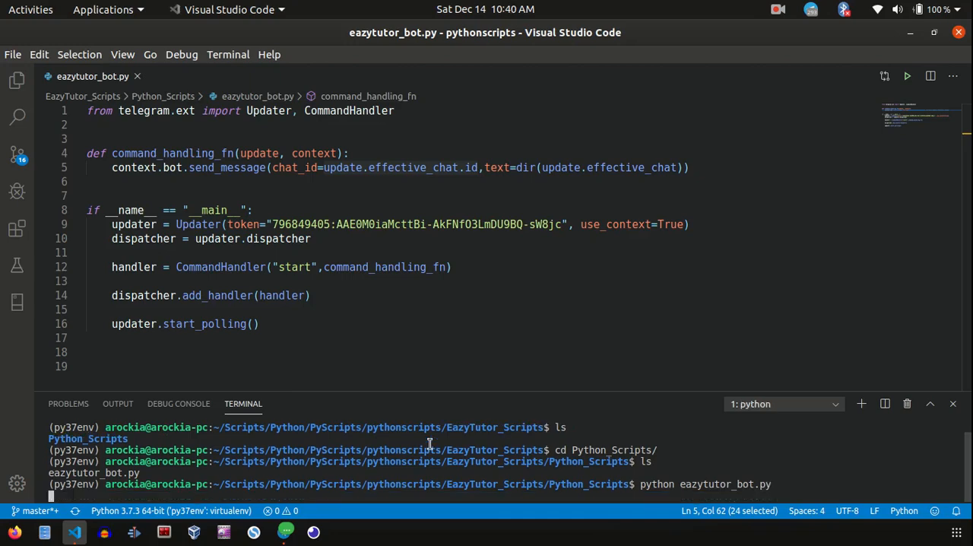
{"action": "left_click", "coordinate": [282, 532]}
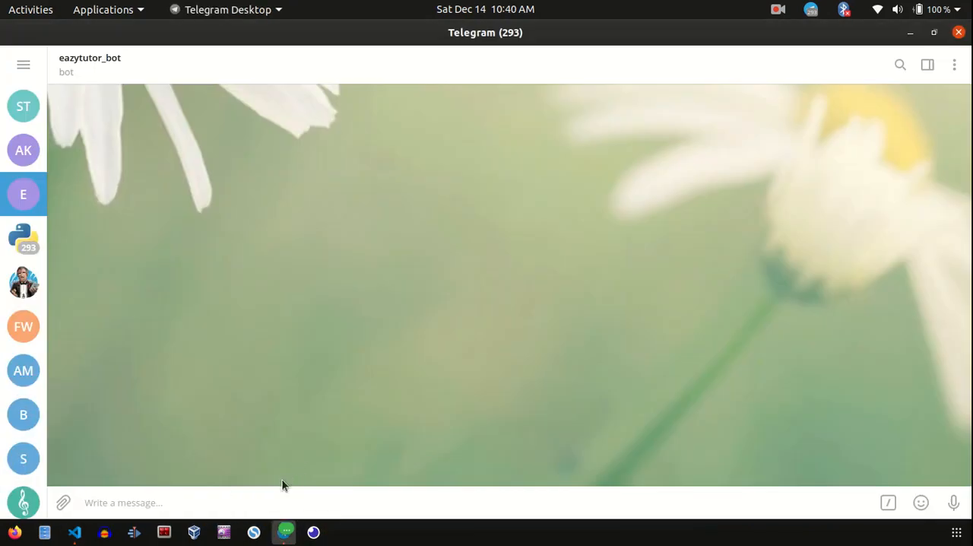
Send /start to eazytutor_bot and receive the chat object's attribute list.
{"action": "type", "text": "/"}
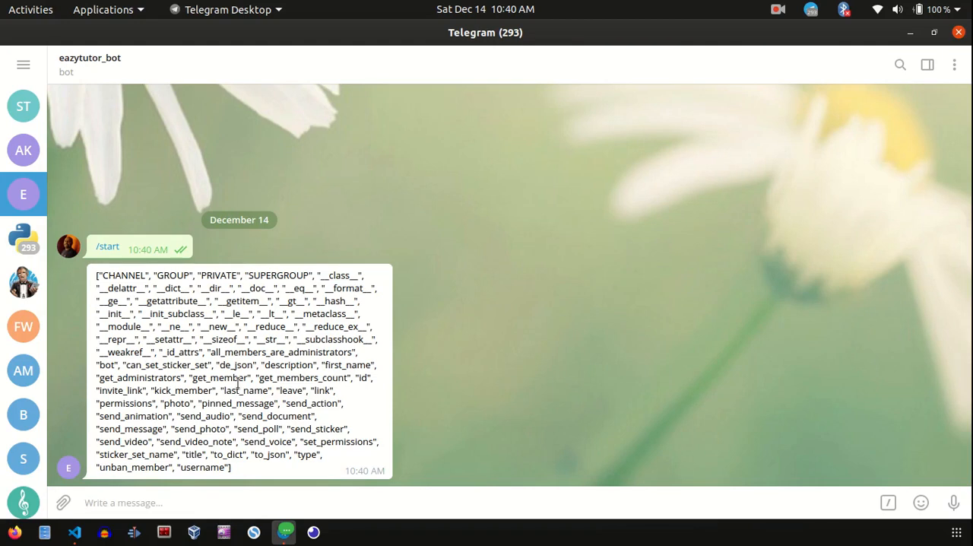
{"action": "mouse_move", "coordinate": [134, 532]}
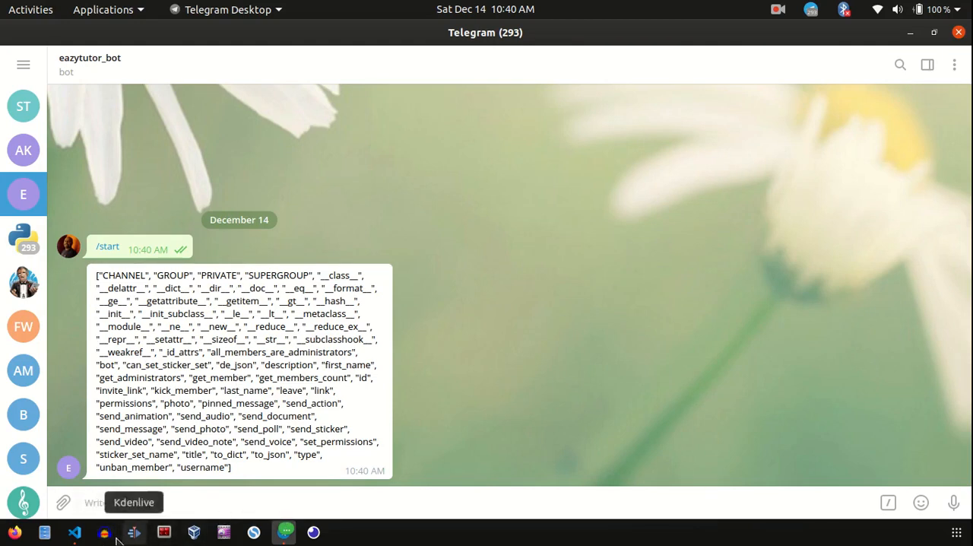
Stop the bot with Ctrl+C, make the reply "I received start command", and rerun python eazytutor_bot.py.
{"action": "left_click", "coordinate": [73, 532]}
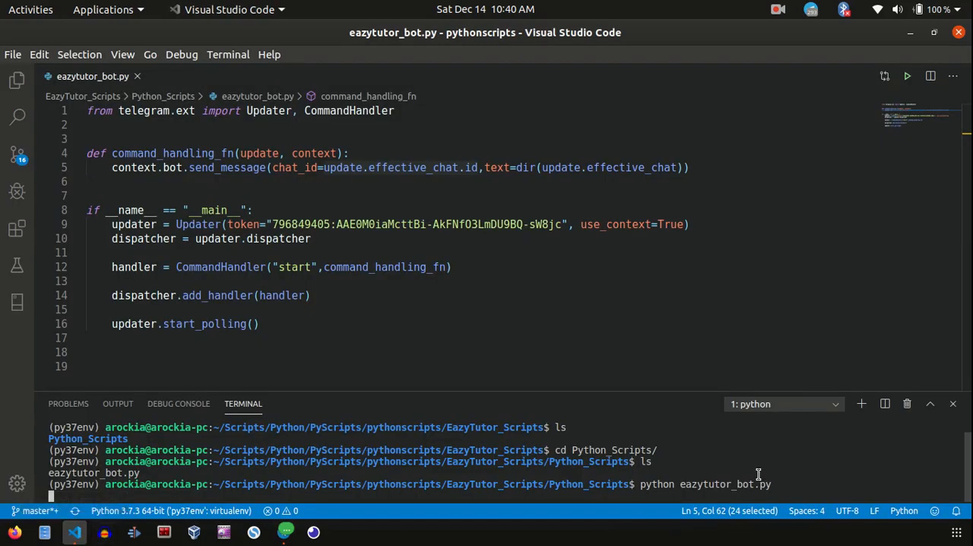
{"action": "key", "text": "ctrl+c"}
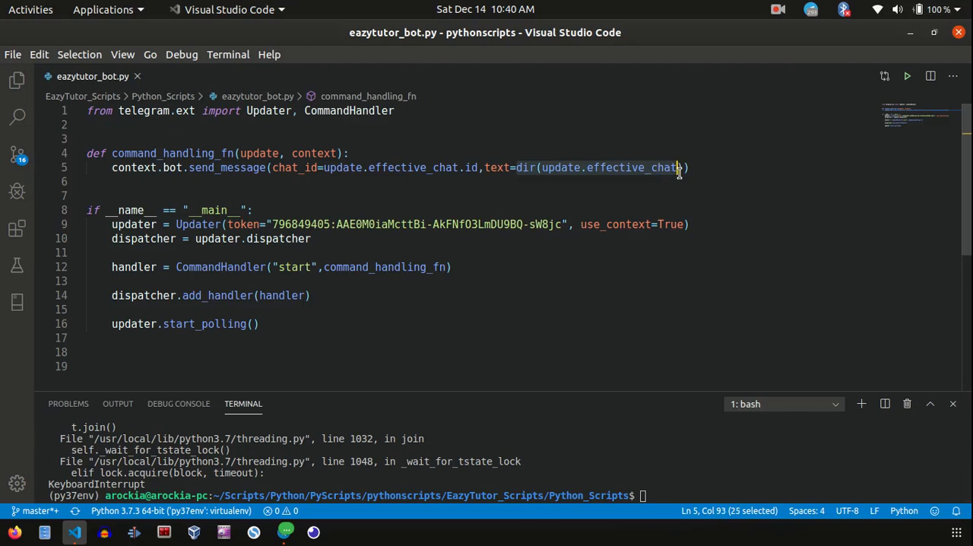
{"action": "key", "text": "Delete"}
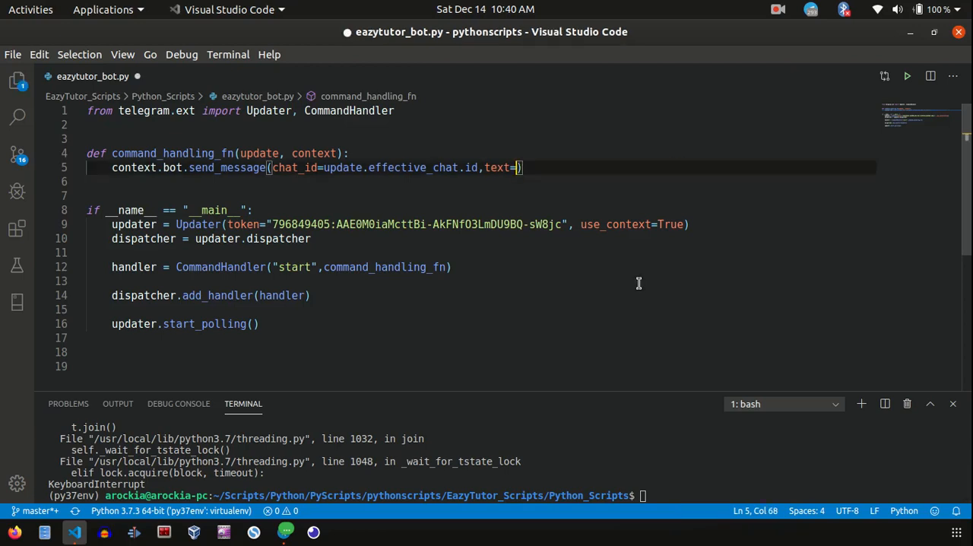
{"action": "type", "text": "\"I received start"}
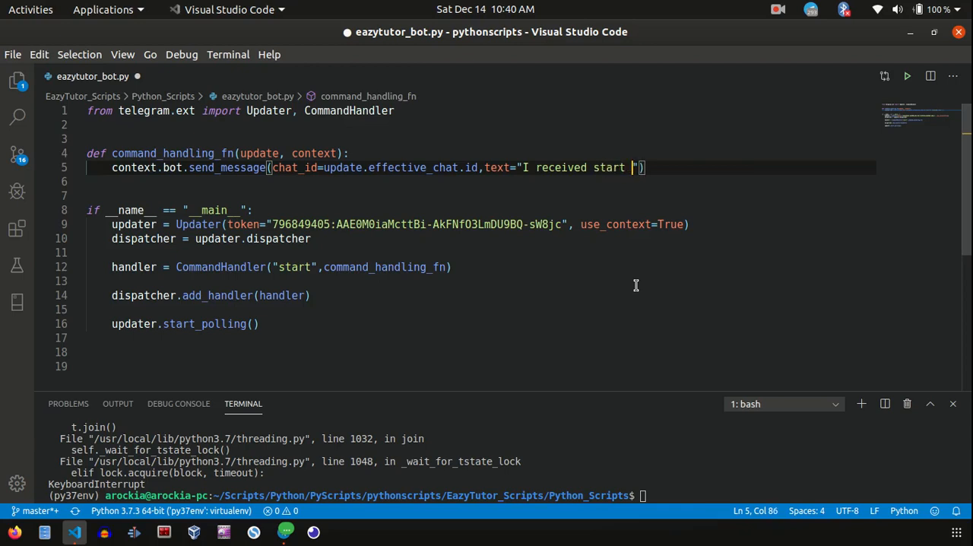
{"action": "type", "text": "command"}
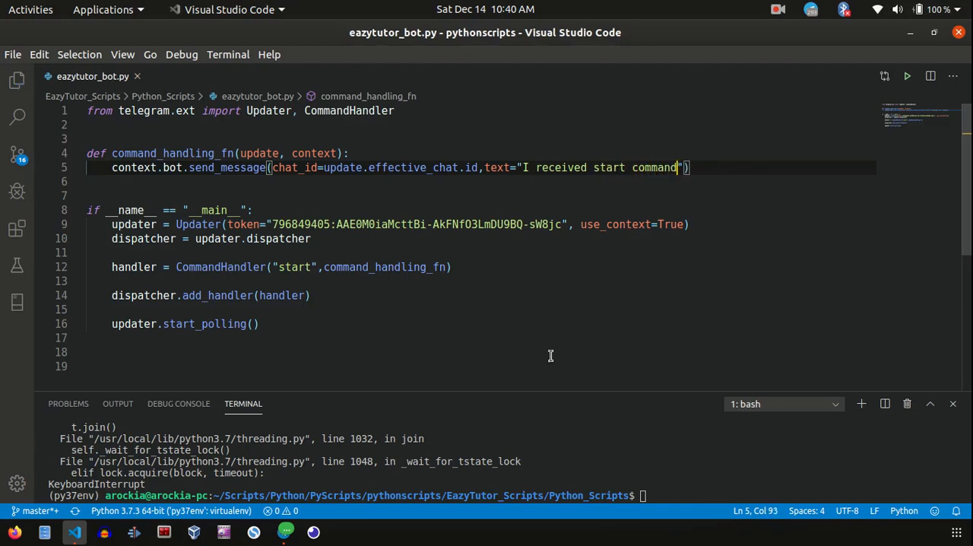
{"action": "type", "text": "python eazytutor_bot.py"}
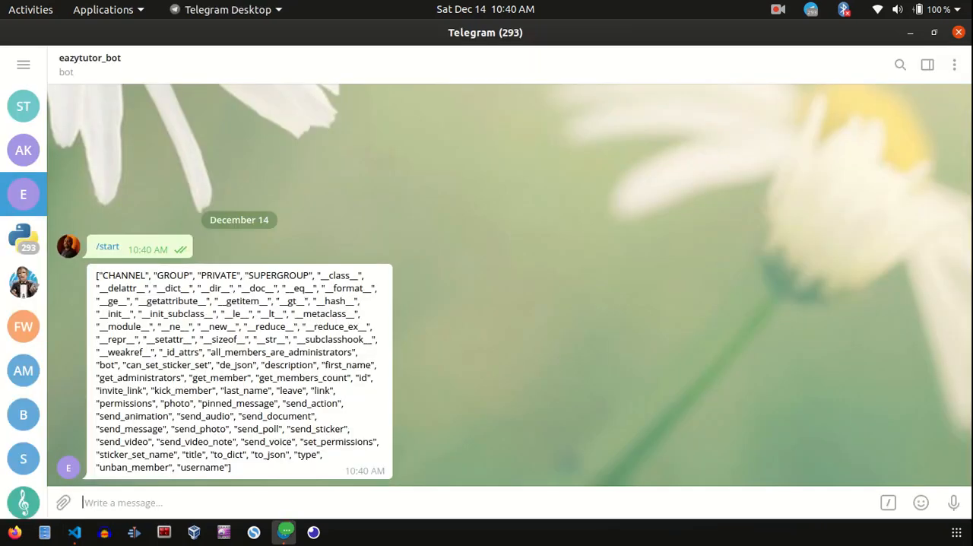
Send /start to get "I received start command", then send /end, which gets no answer.
{"action": "type", "text": "/star"}
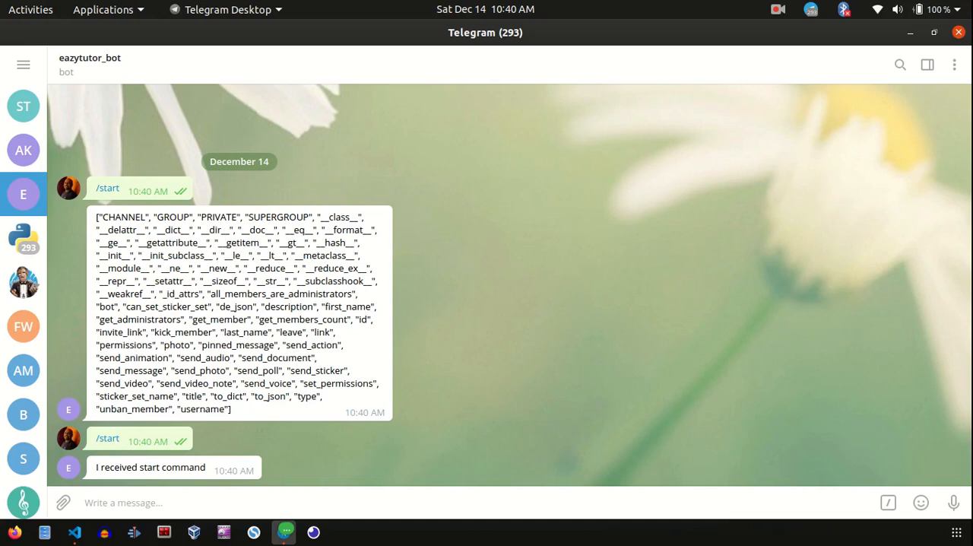
{"action": "type", "text": "/"}
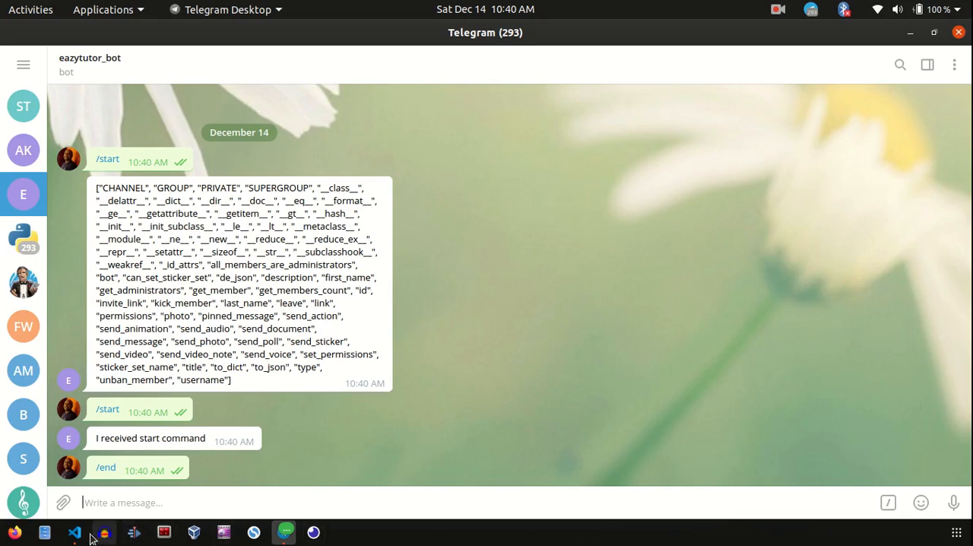
{"action": "left_click", "coordinate": [73, 532]}
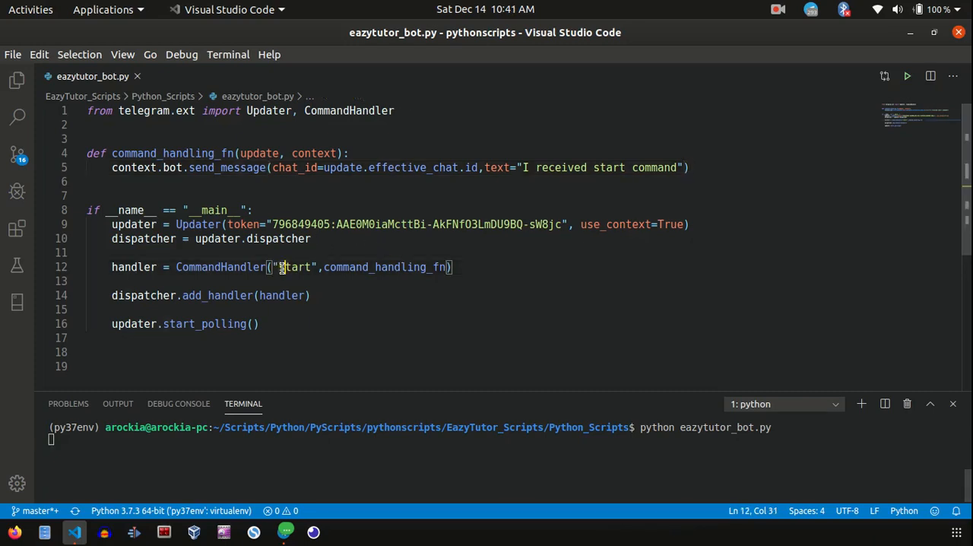
{"action": "double_click", "coordinate": [292, 267]}
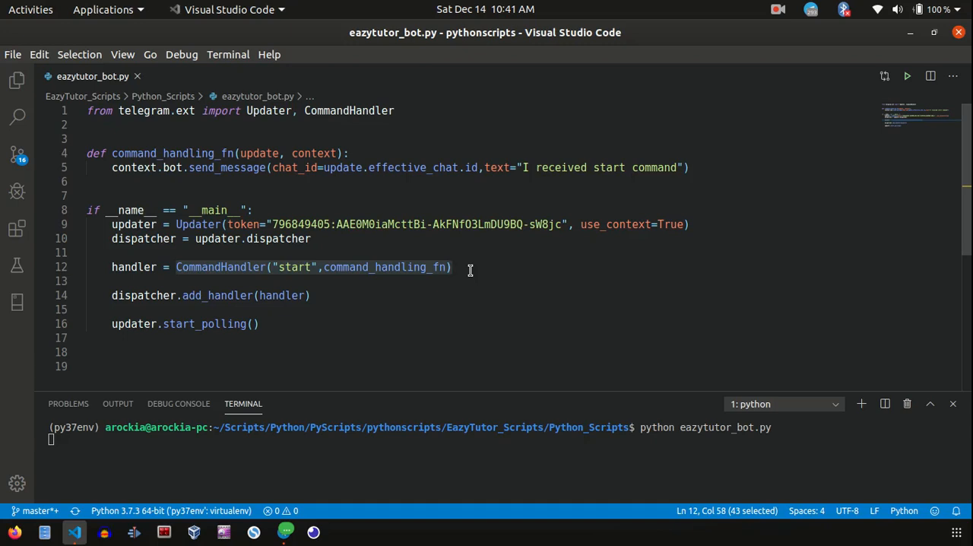
{"action": "left_click", "coordinate": [453, 267]}
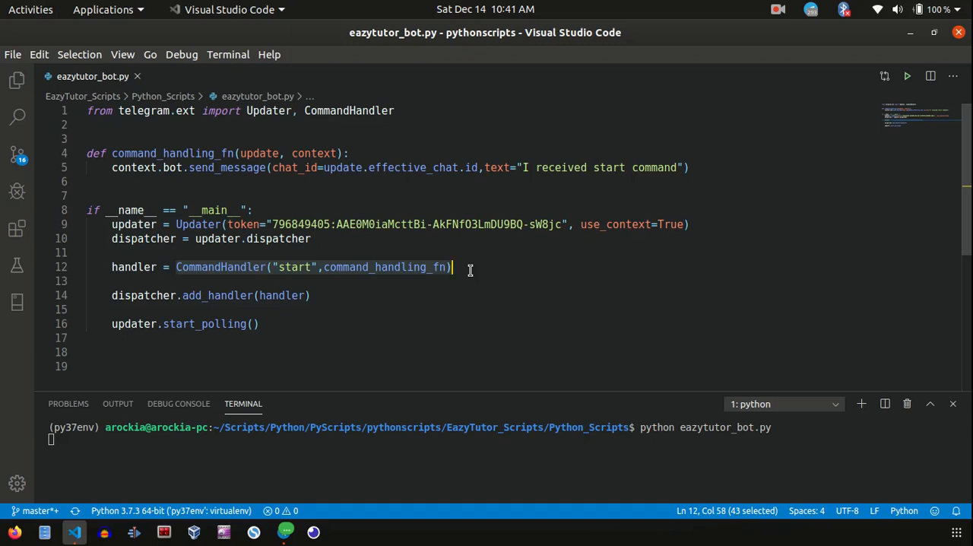